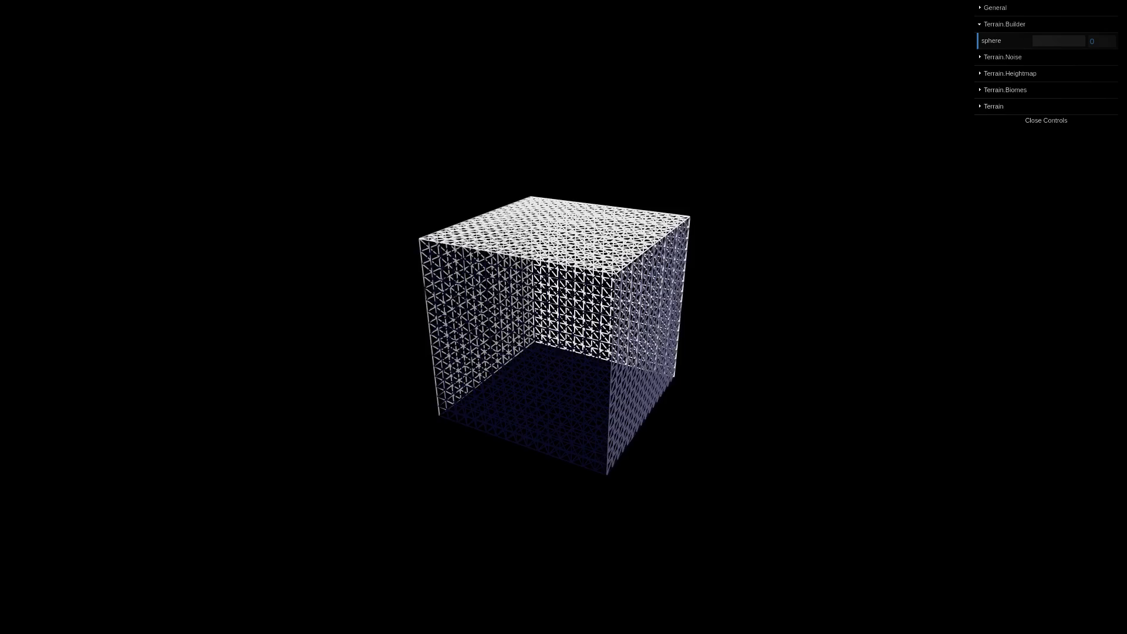
Comment out this._Insert(this._root, pos) and add a 'Don't create any children' comment above it.
{"action": "left_click_drag", "start_coordinate": [1039, 40], "coordinate": [1078, 40]}
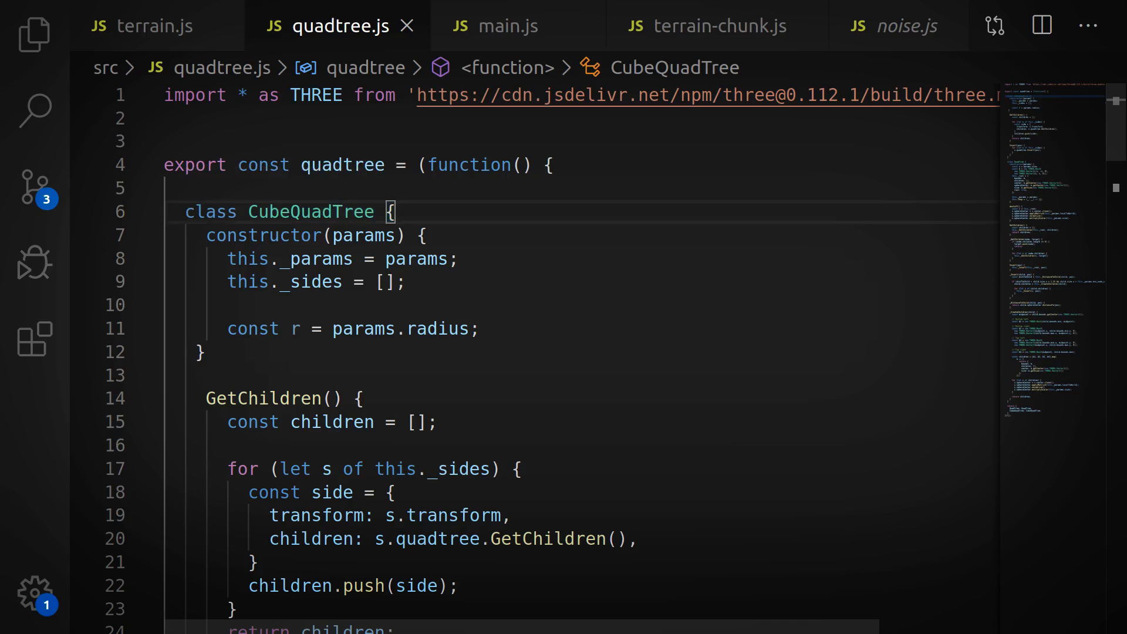
{"action": "double_click", "coordinate": [310, 211]}
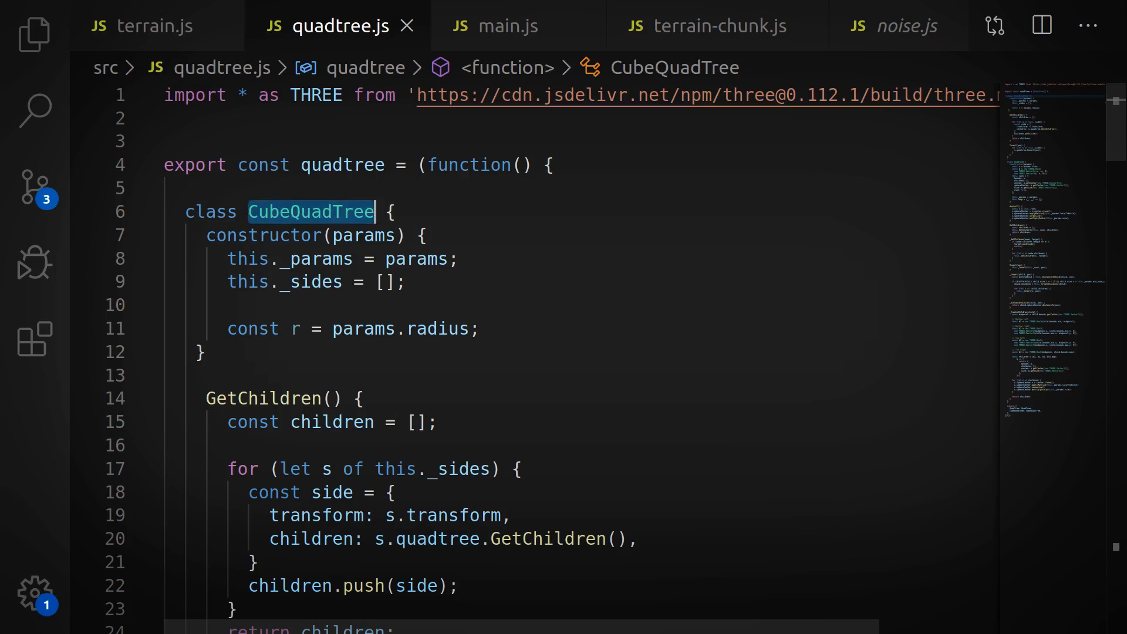
{"action": "scroll", "scroll_direction": "down", "scroll_amount": 3}
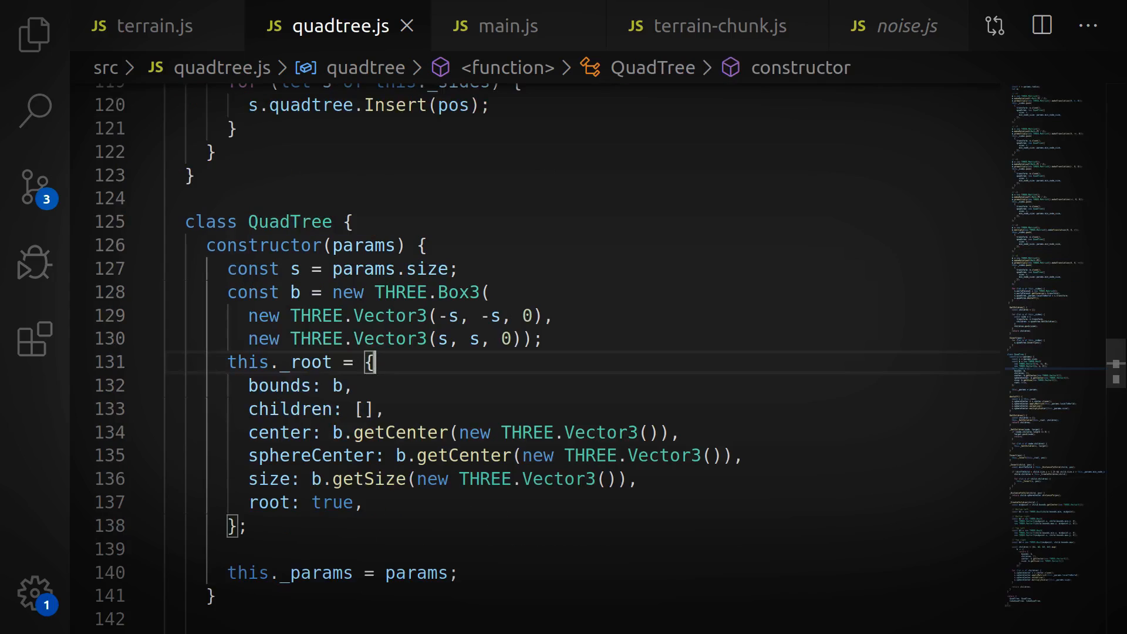
{"action": "double_click", "coordinate": [289, 222]}
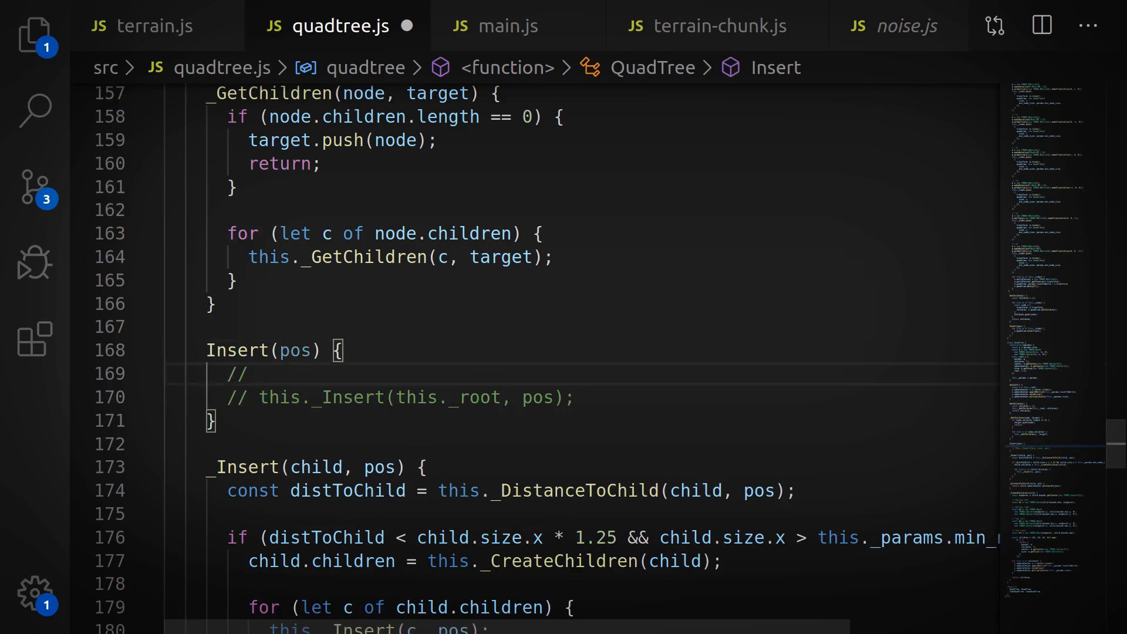
{"action": "type", "text": "Don't create any"}
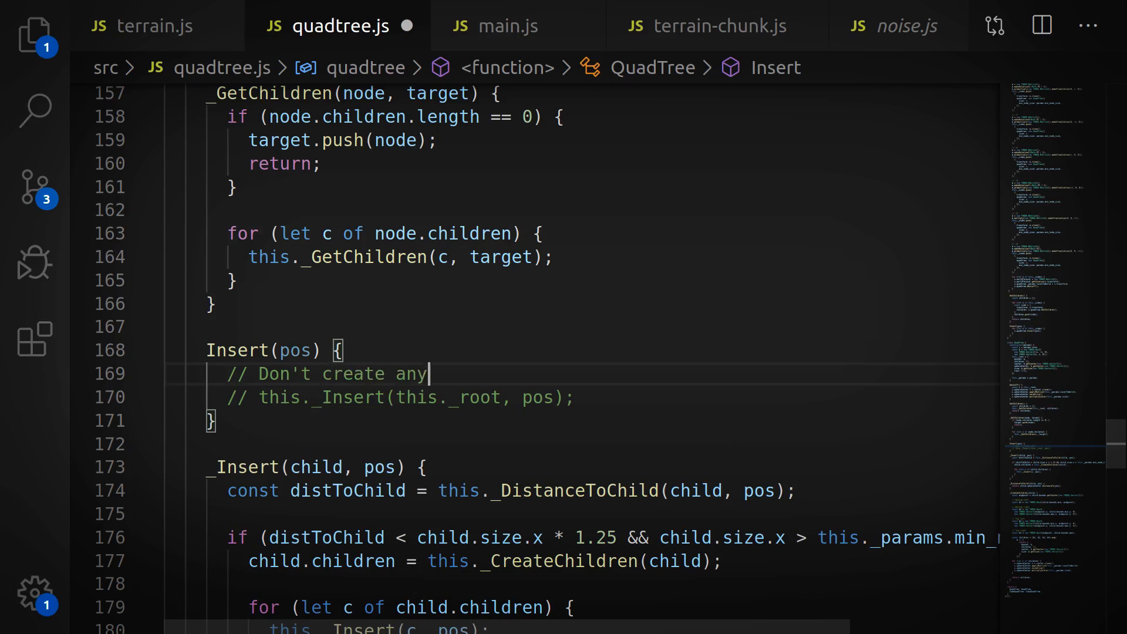
{"action": "type", "text": "children f"}
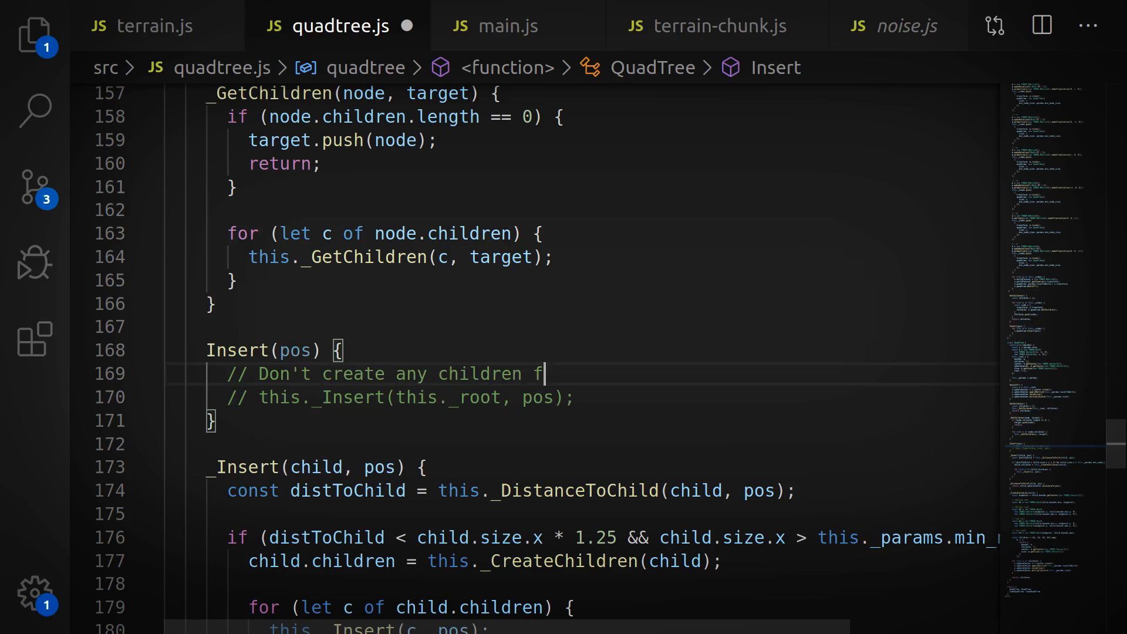
Switch to terrain.js and review the CubeQuadTree creation and loop in _UpdateVisibleChunks_Quadtree.
{"action": "left_click", "coordinate": [144, 25]}
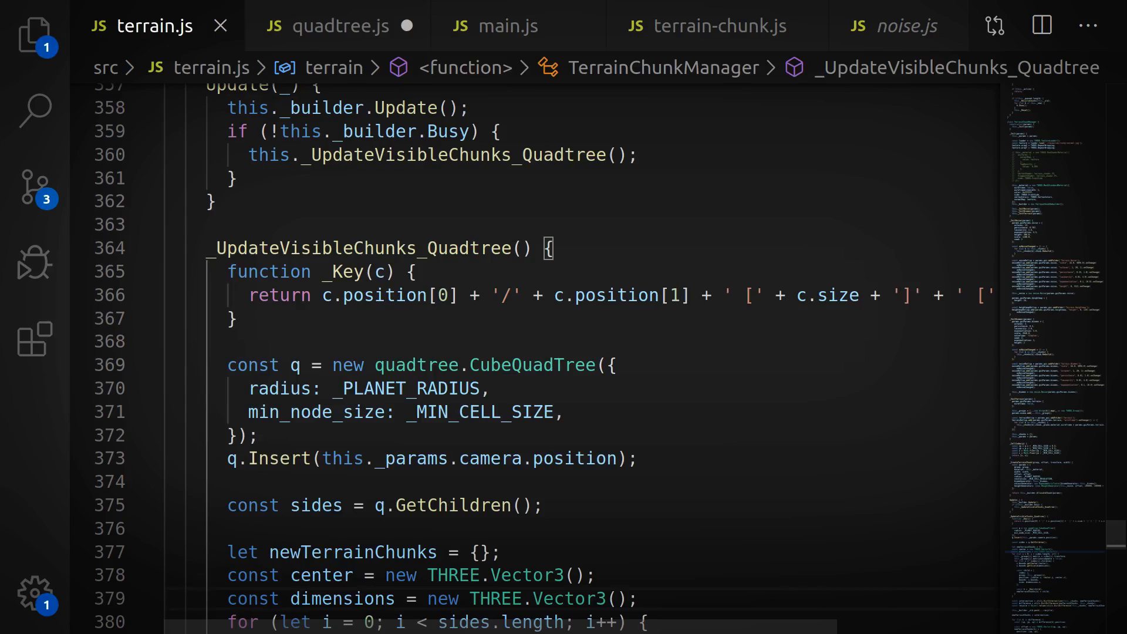
{"action": "scroll", "scroll_direction": "down", "scroll_amount": 3}
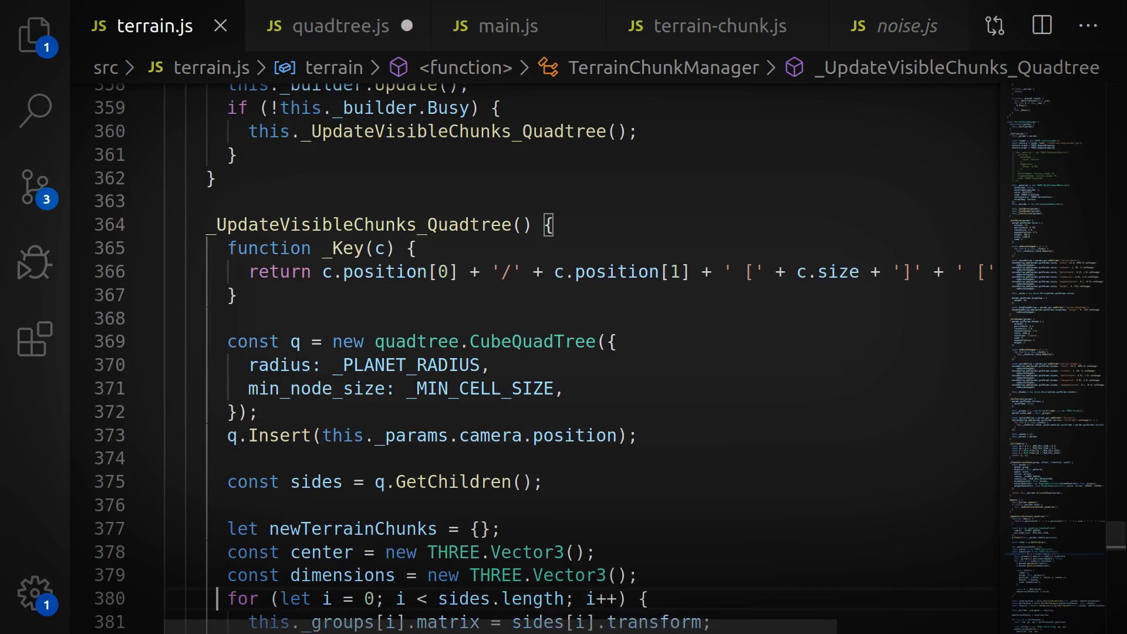
{"action": "double_click", "coordinate": [357, 224]}
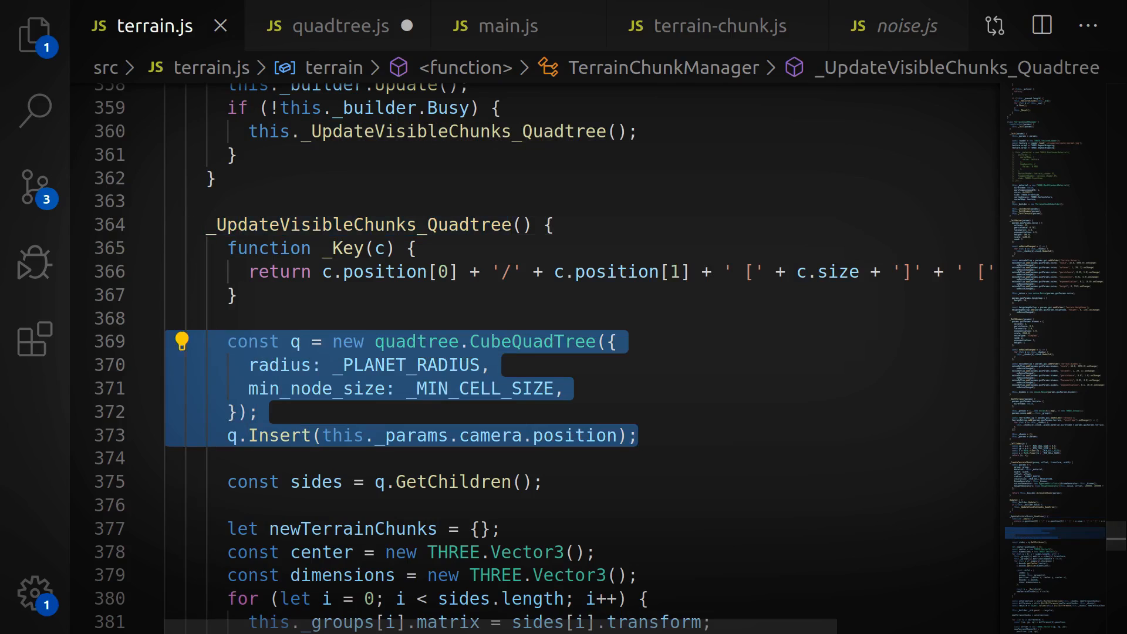
{"action": "left_click", "coordinate": [638, 436]}
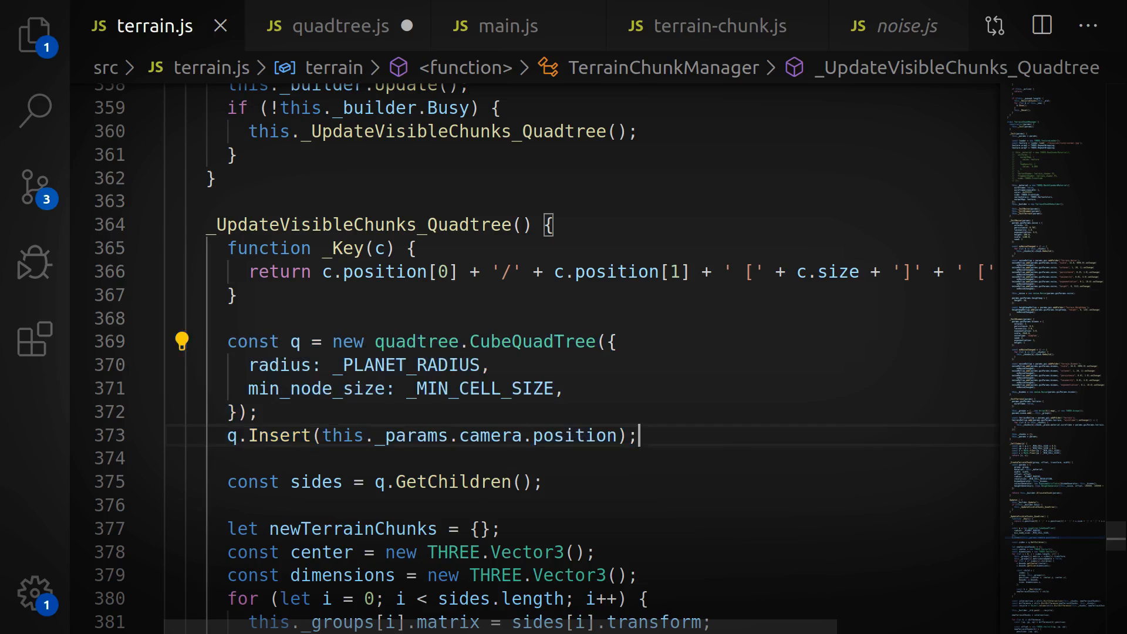
{"action": "scroll", "scroll_direction": "down", "scroll_amount": 3}
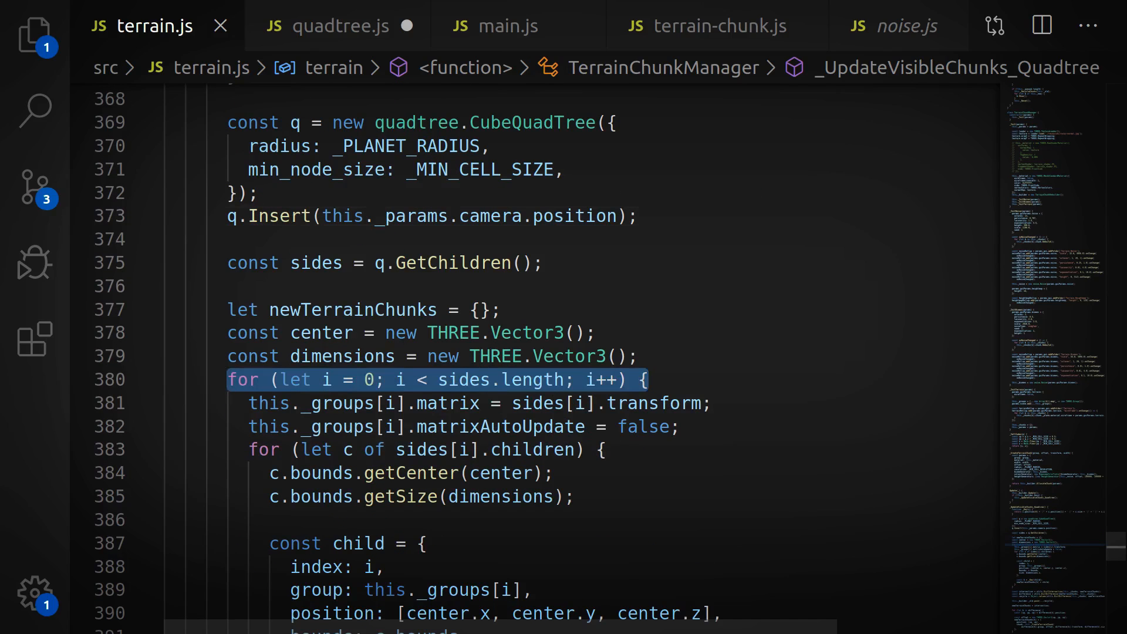
{"action": "scroll", "scroll_direction": "down", "scroll_amount": 3}
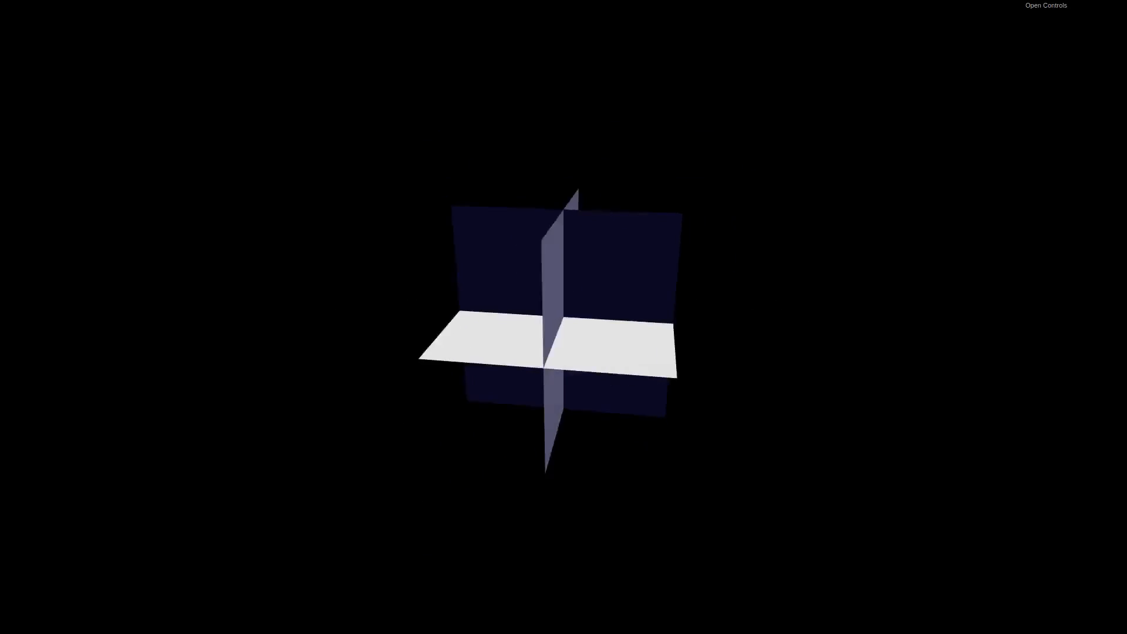
{"action": "left_click", "coordinate": [1046, 4]}
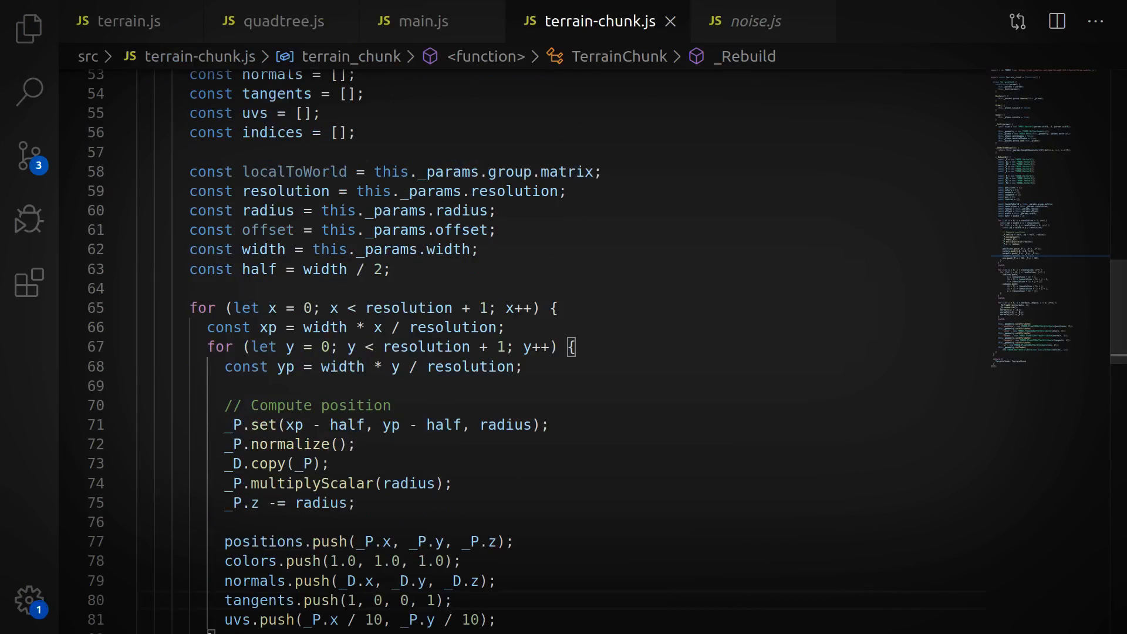
Locate the PlaneGeometry and _GenerateHeight lines in the Part3 terrain.js _Rebuild code.
{"action": "scroll", "scroll_direction": "down", "scroll_amount": 3}
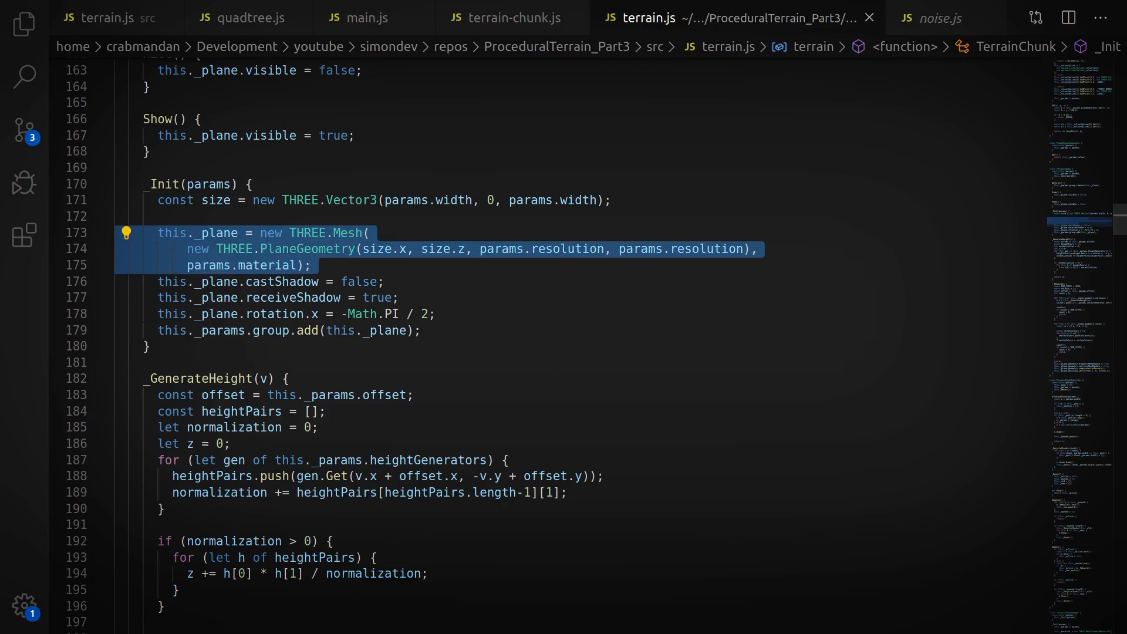
{"action": "scroll", "scroll_direction": "down", "scroll_amount": 3}
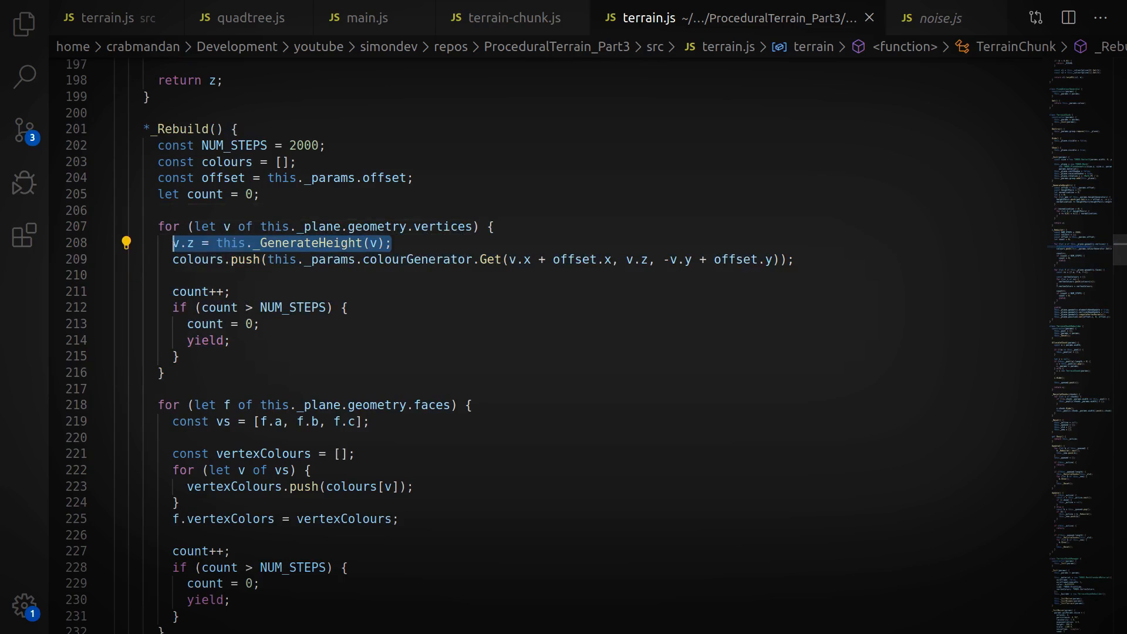
{"action": "left_click", "coordinate": [502, 18]}
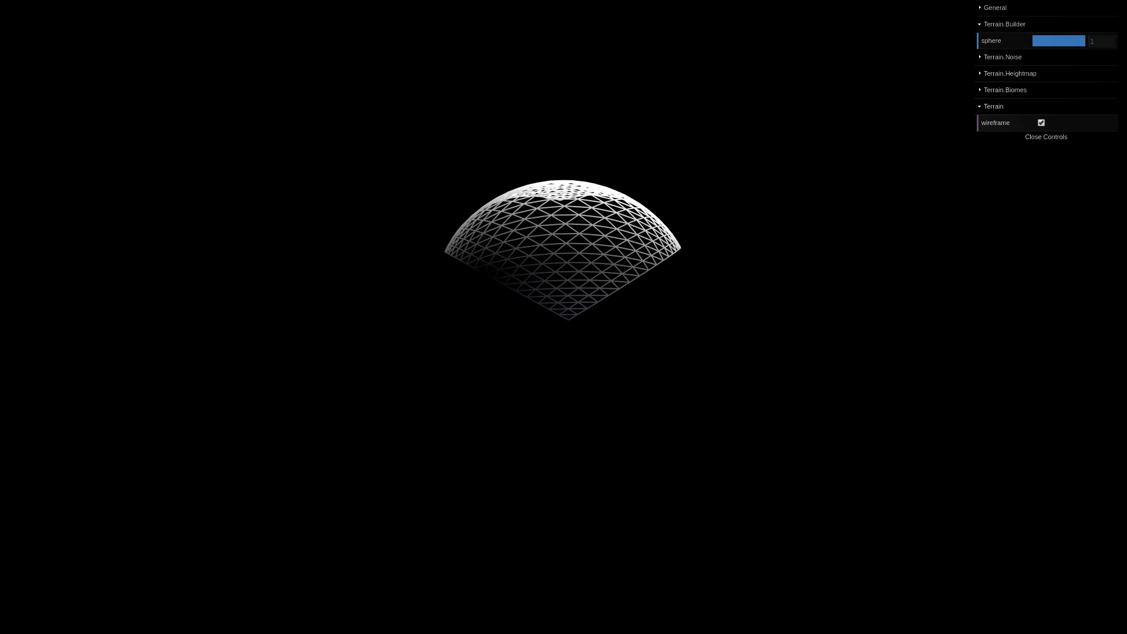
Slide the Terrain Builder sphere blend back to 0 so the patch returns to a cube.
{"action": "left_click_drag", "start_coordinate": [1077, 40], "coordinate": [1038, 40]}
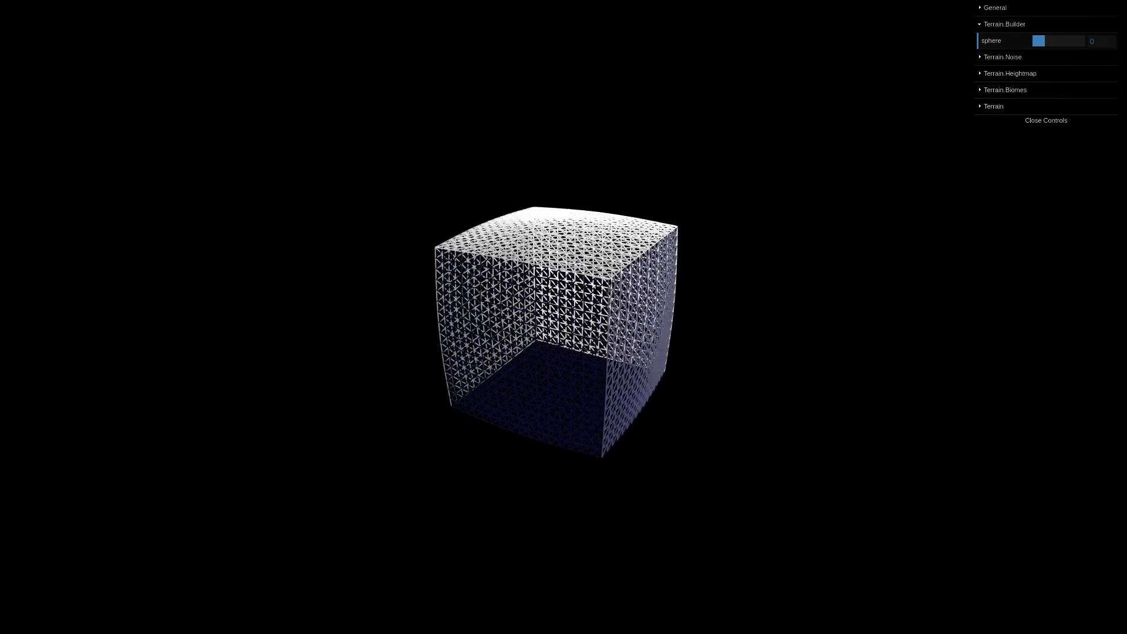
{"action": "left_click_drag", "start_coordinate": [1039, 41], "coordinate": [1081, 41]}
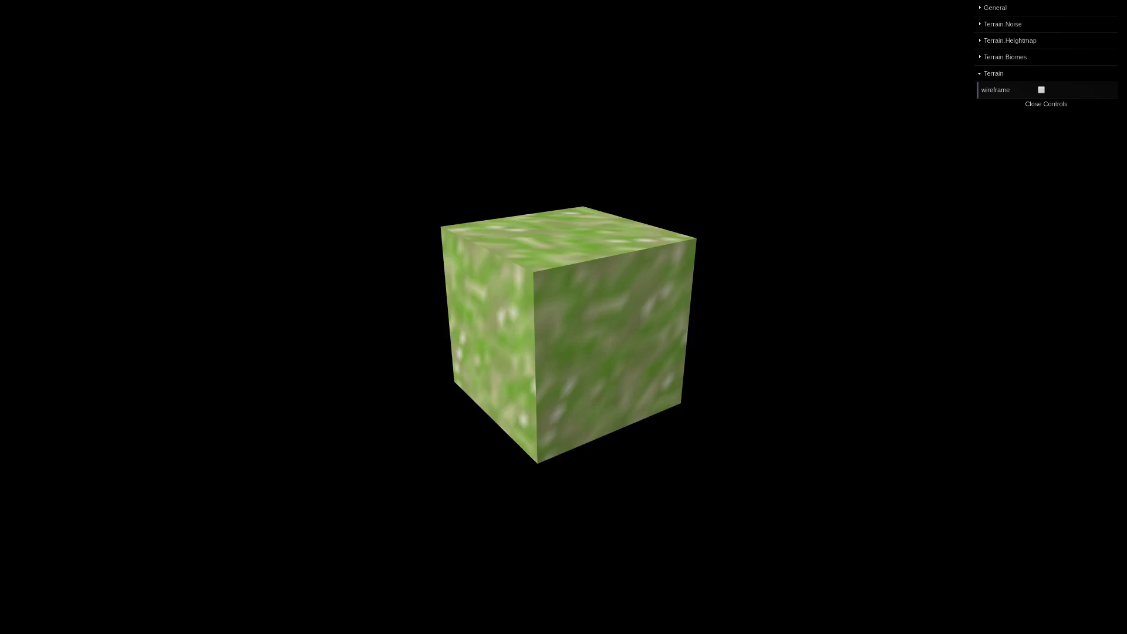
{"action": "left_click", "coordinate": [1046, 103]}
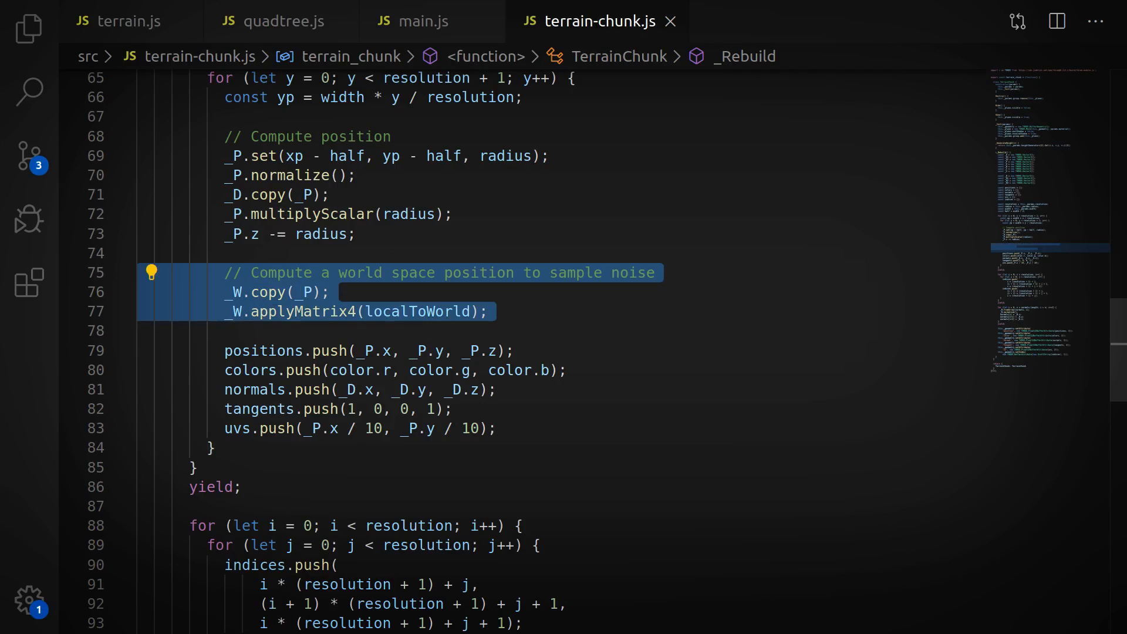
Return to terrain-chunk.js _Rebuild where _P gets the offset and localToWorld uses the group matrix.
{"action": "left_click", "coordinate": [275, 19]}
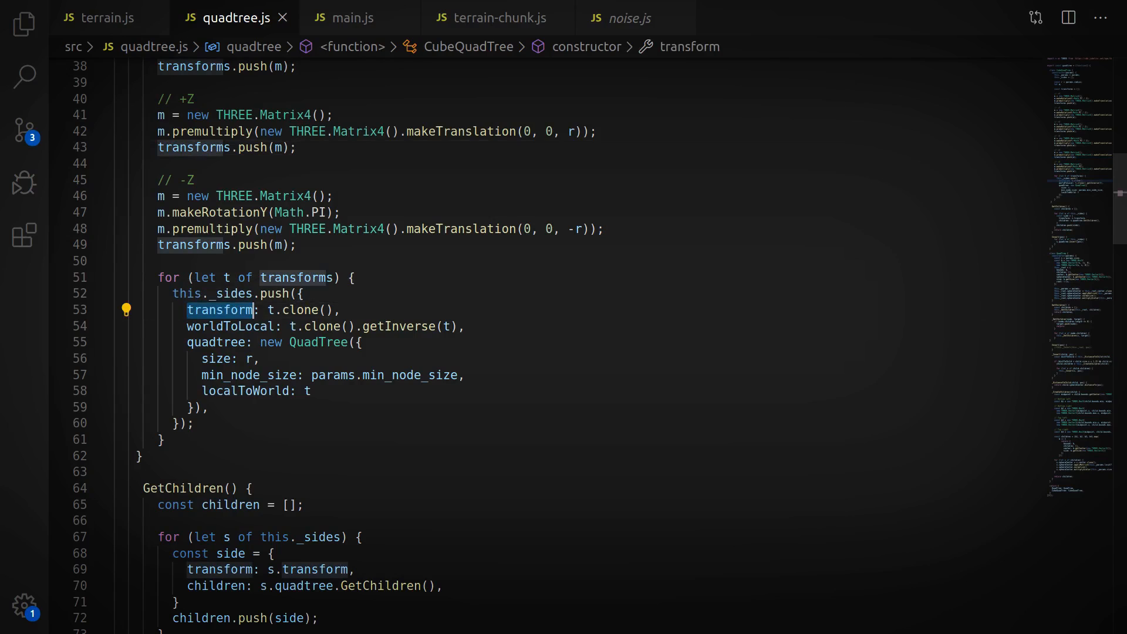
{"action": "left_click", "coordinate": [497, 18]}
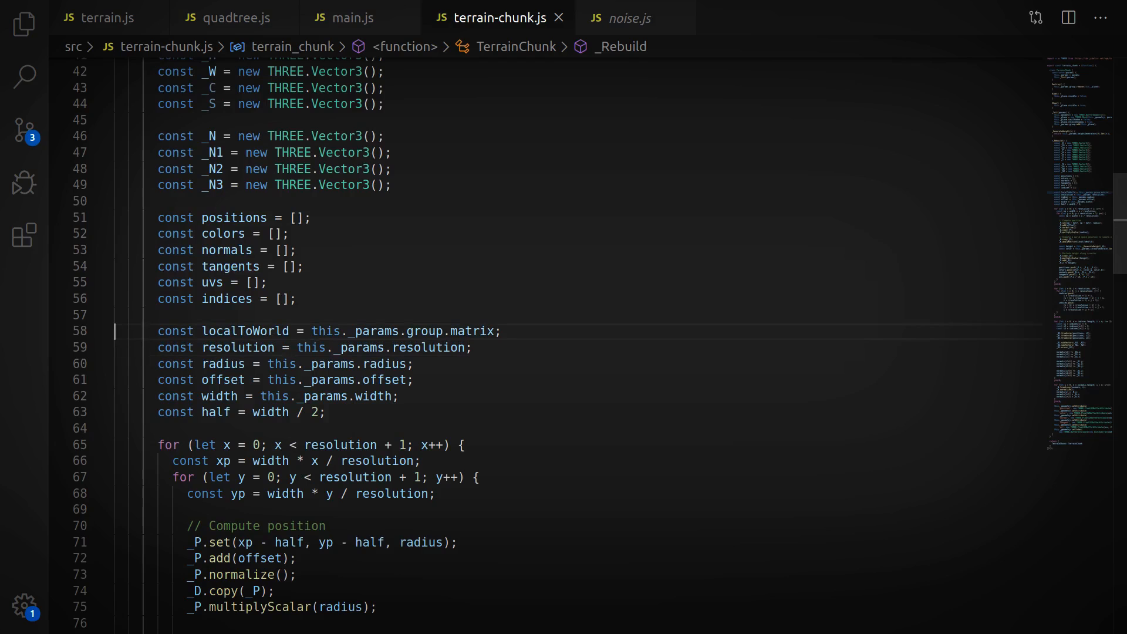
{"action": "scroll", "scroll_direction": "down", "scroll_amount": 3}
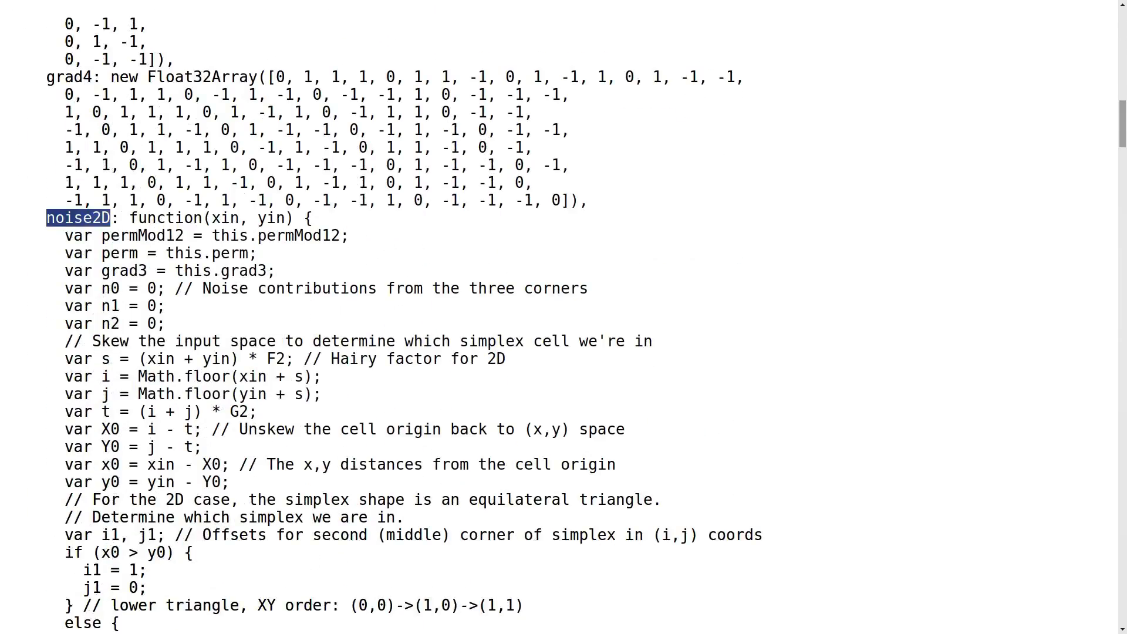
Review the noise3D sampling in noise.js, the terrain colour generator, then terrain-chunk.js.
{"action": "scroll", "scroll_direction": "down", "scroll_amount": 3}
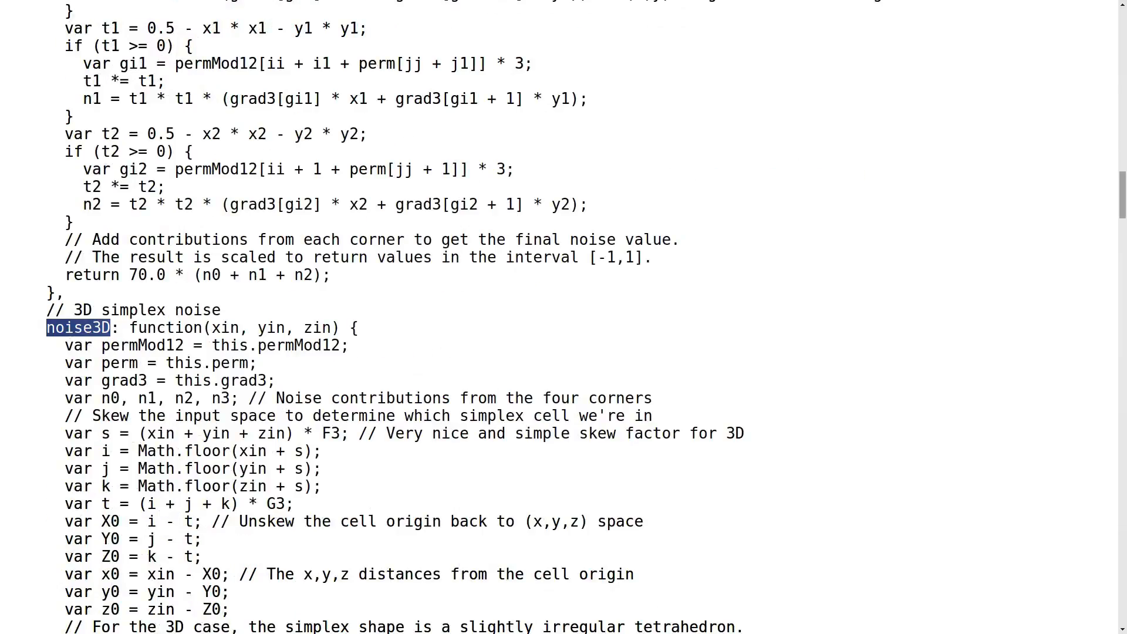
{"action": "left_click", "coordinate": [753, 21]}
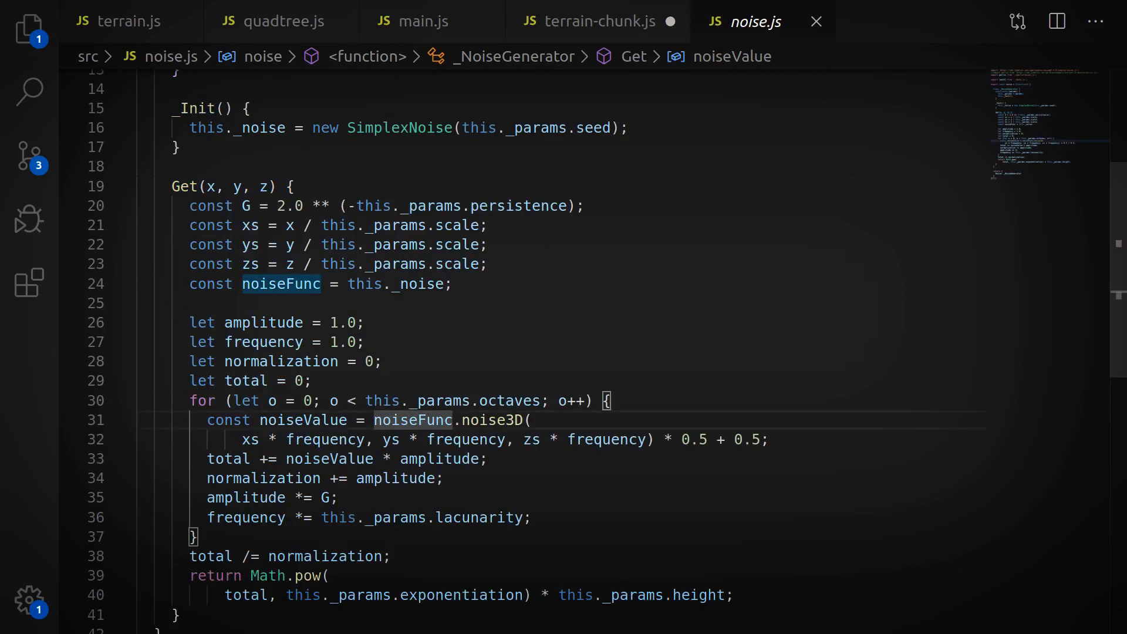
{"action": "left_click", "coordinate": [117, 21]}
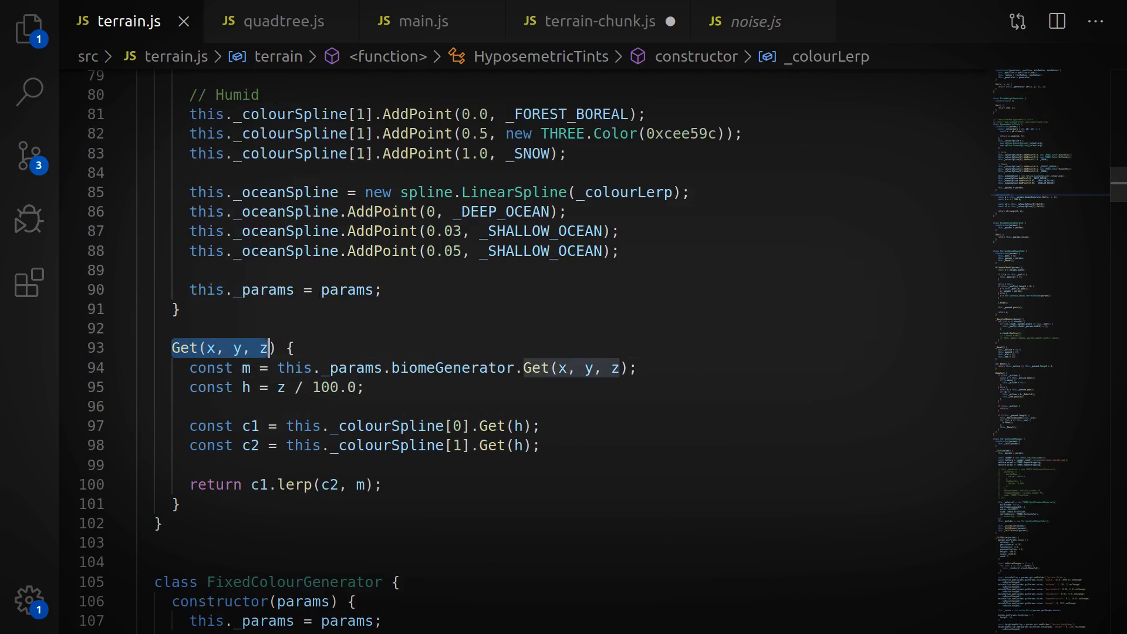
{"action": "left_click", "coordinate": [599, 21]}
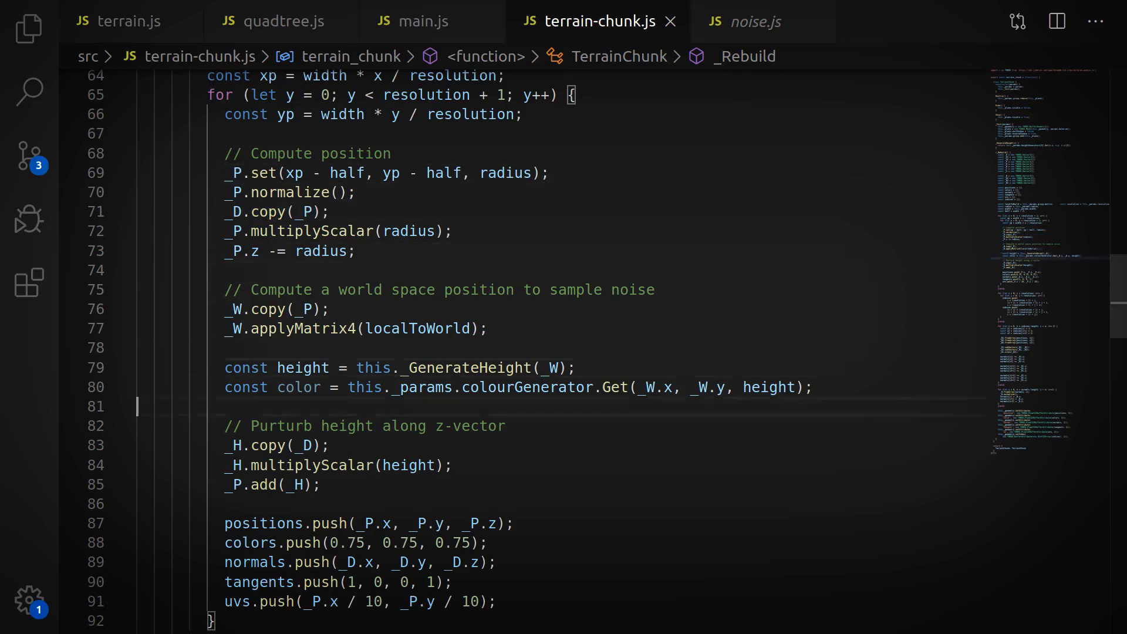
Select the _GenerateHeight(_W), colour Get and _H height-offset lines in terrain-chunk.js.
{"action": "scroll", "scroll_direction": "down", "scroll_amount": 3}
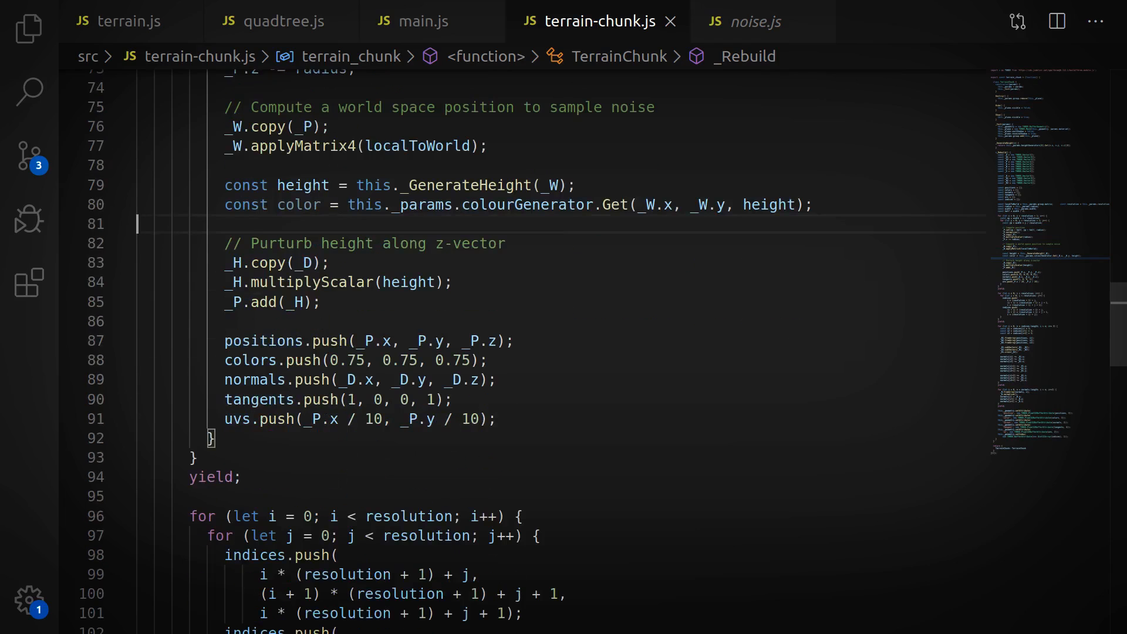
{"action": "left_click_drag", "start_coordinate": [227, 262], "coordinate": [322, 301]}
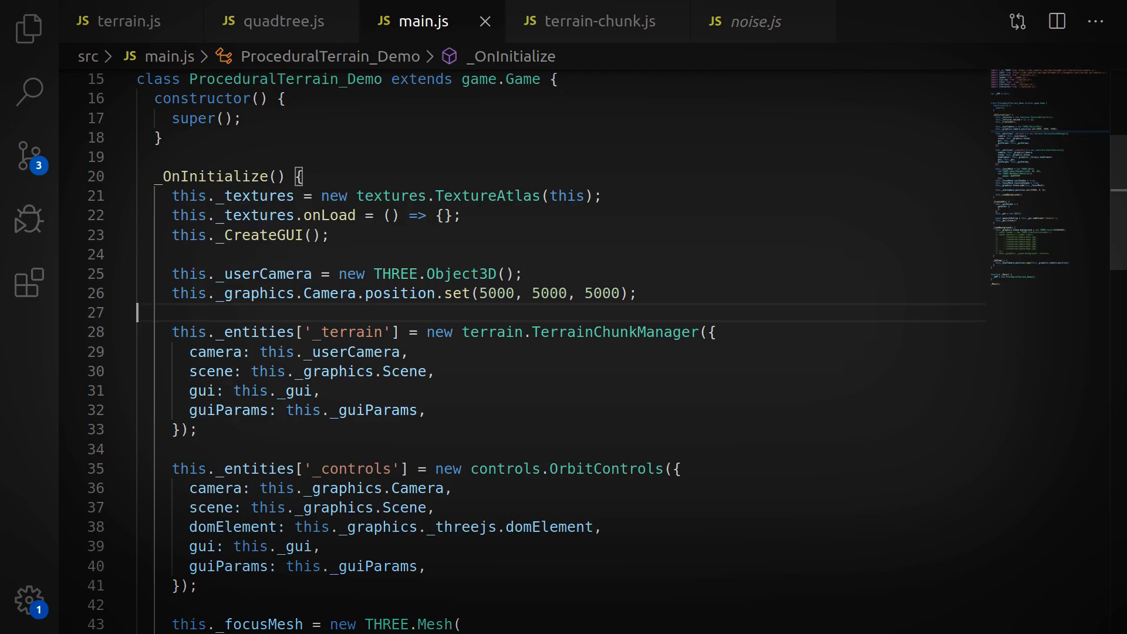
Review main.js passing this._userCamera to TerrainChunkManager and copying it in _OnStep, then go to quadtree.js.
{"action": "double_click", "coordinate": [615, 331]}
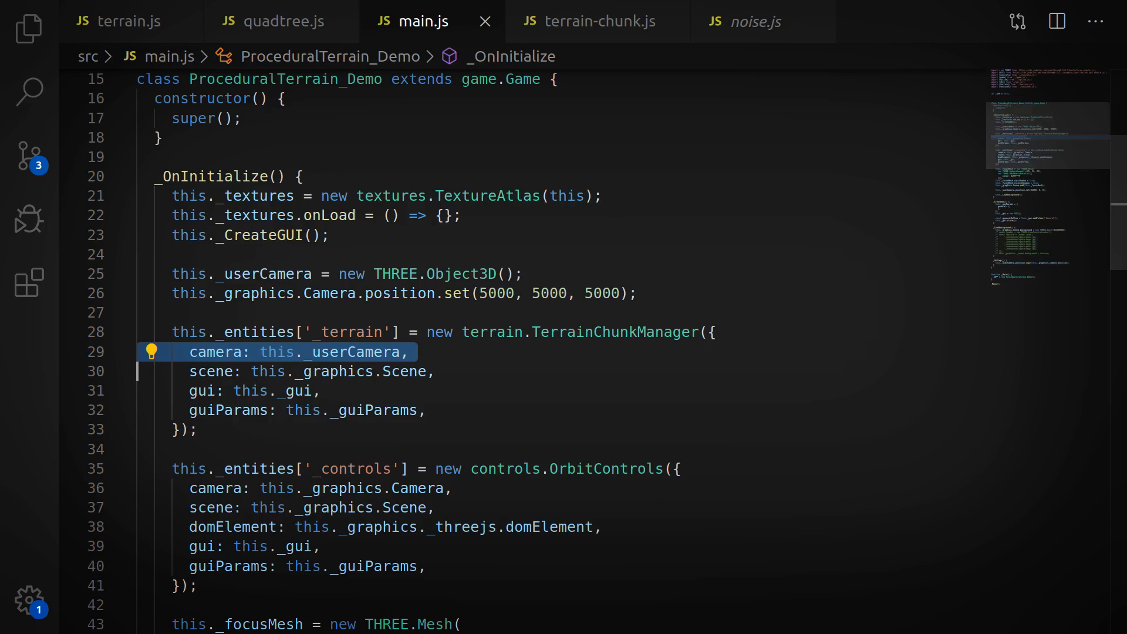
{"action": "scroll", "scroll_direction": "down", "scroll_amount": 3}
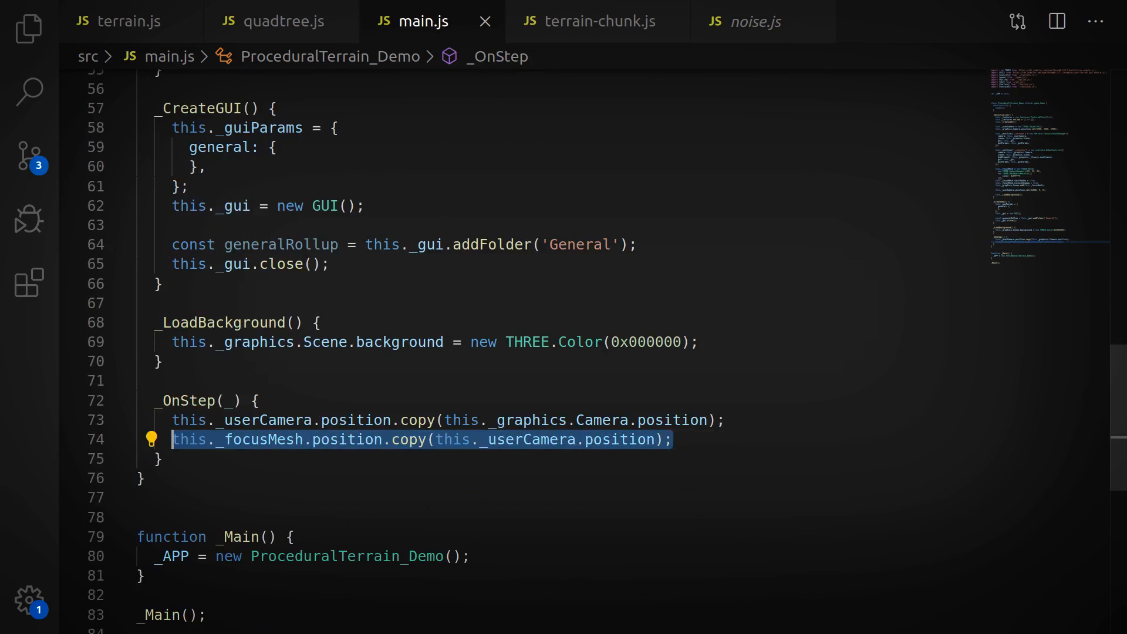
{"action": "left_click", "coordinate": [283, 21]}
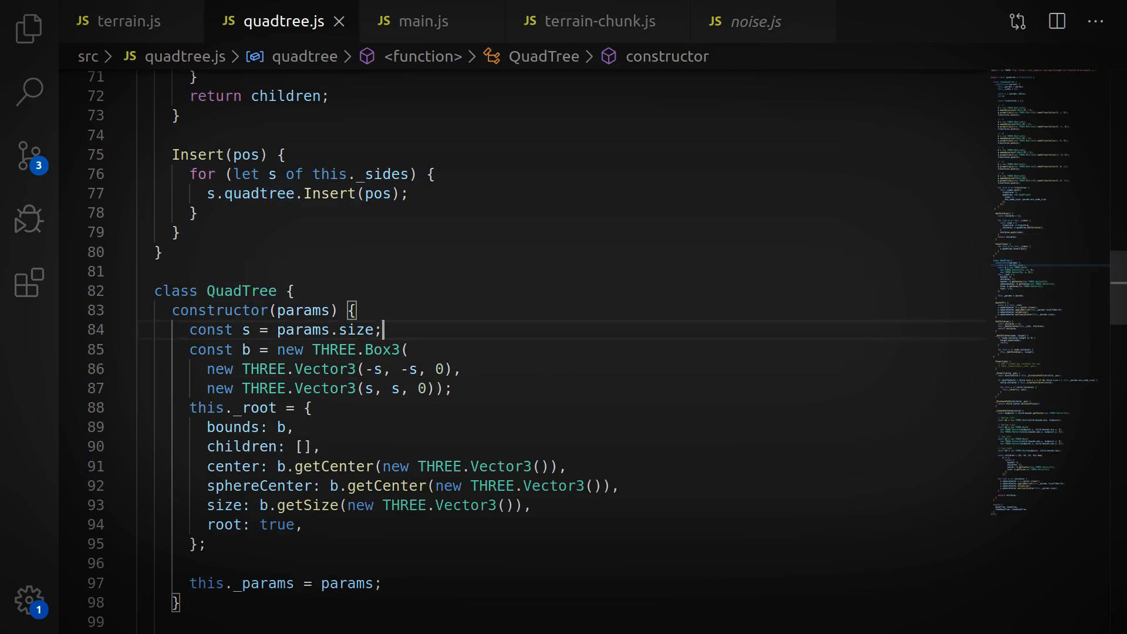
Review the recursive _Insert with its size.x * 1.25 threshold, then return to terrain-chunk.js.
{"action": "scroll", "scroll_direction": "down", "scroll_amount": 3}
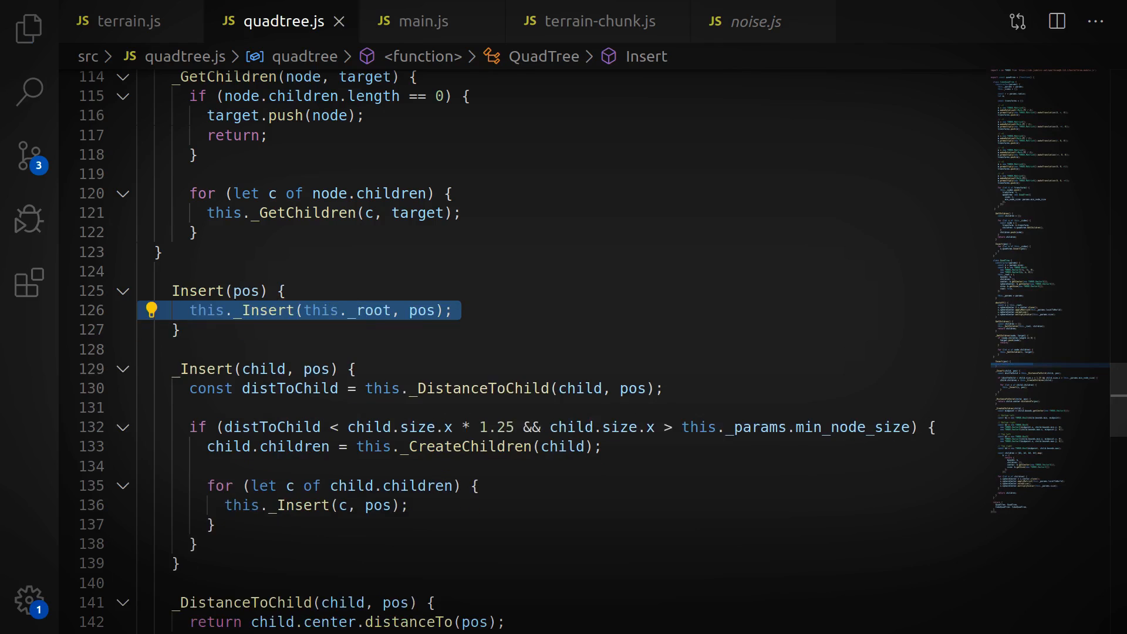
{"action": "left_click", "coordinate": [115, 19]}
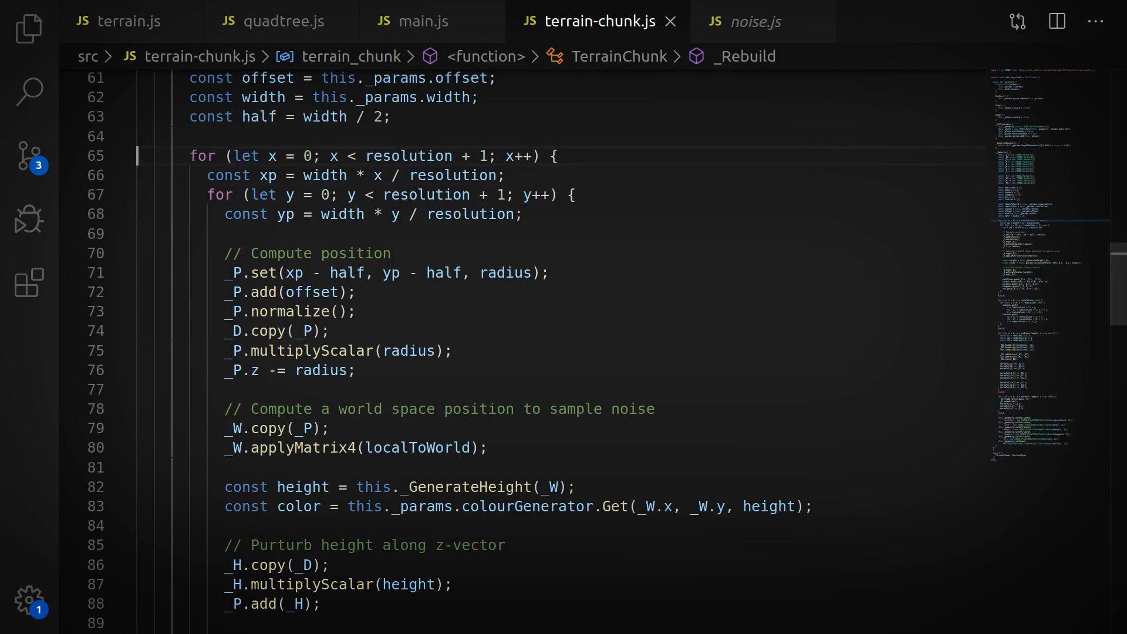
Orbit the wireframe planet in the browser to inspect where terrain detail increases.
{"action": "left_click", "coordinate": [282, 291]}
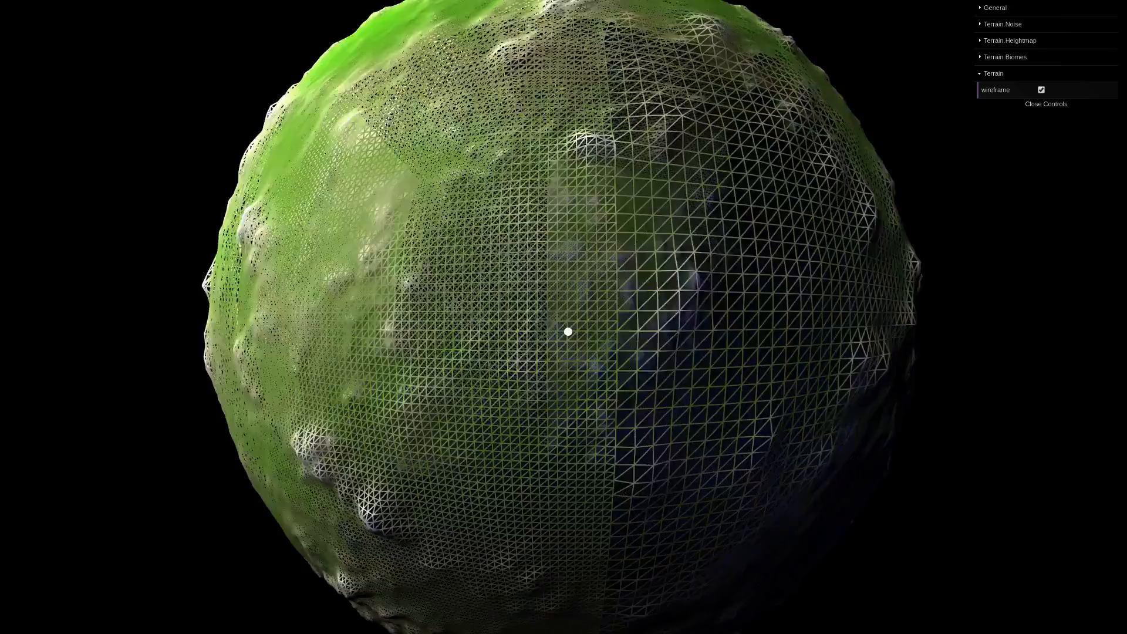
{"action": "left_click_drag", "start_coordinate": [570, 331], "coordinate": [888, 328]}
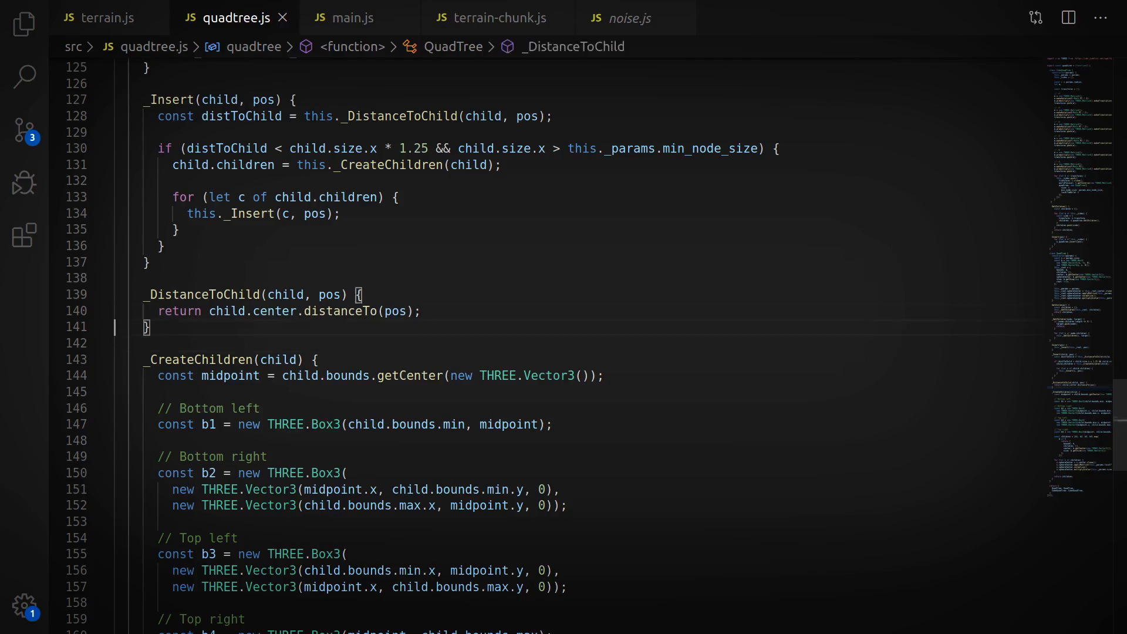
{"action": "left_click", "coordinate": [286, 311]}
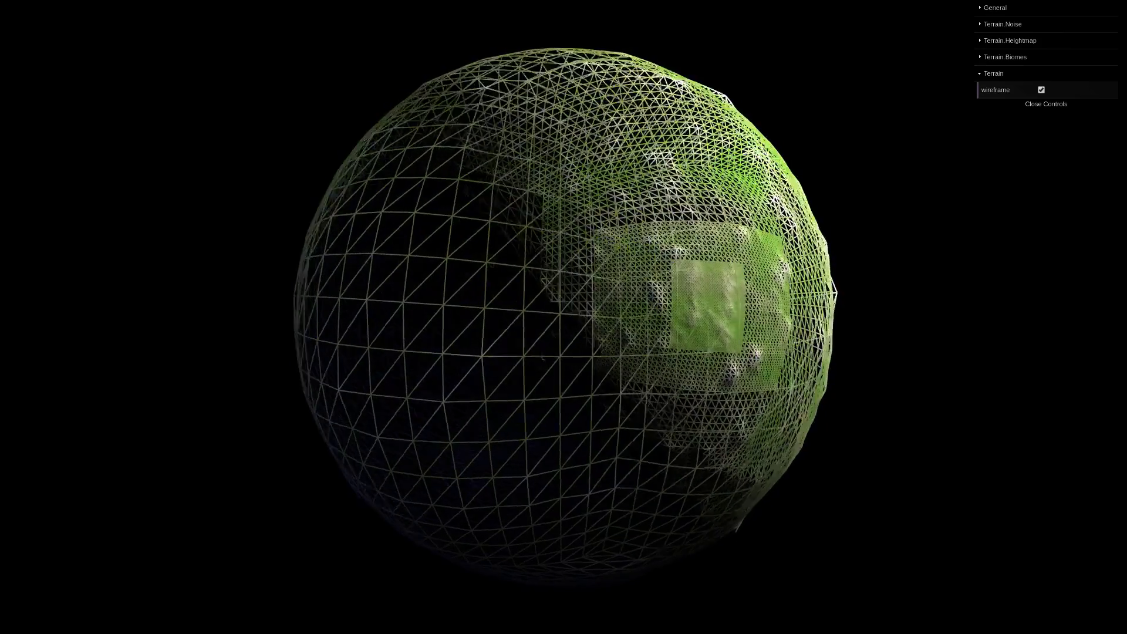
Turn off the wireframe so the planet renders as a solid noise-shaded sphere.
{"action": "left_click", "coordinate": [1046, 103]}
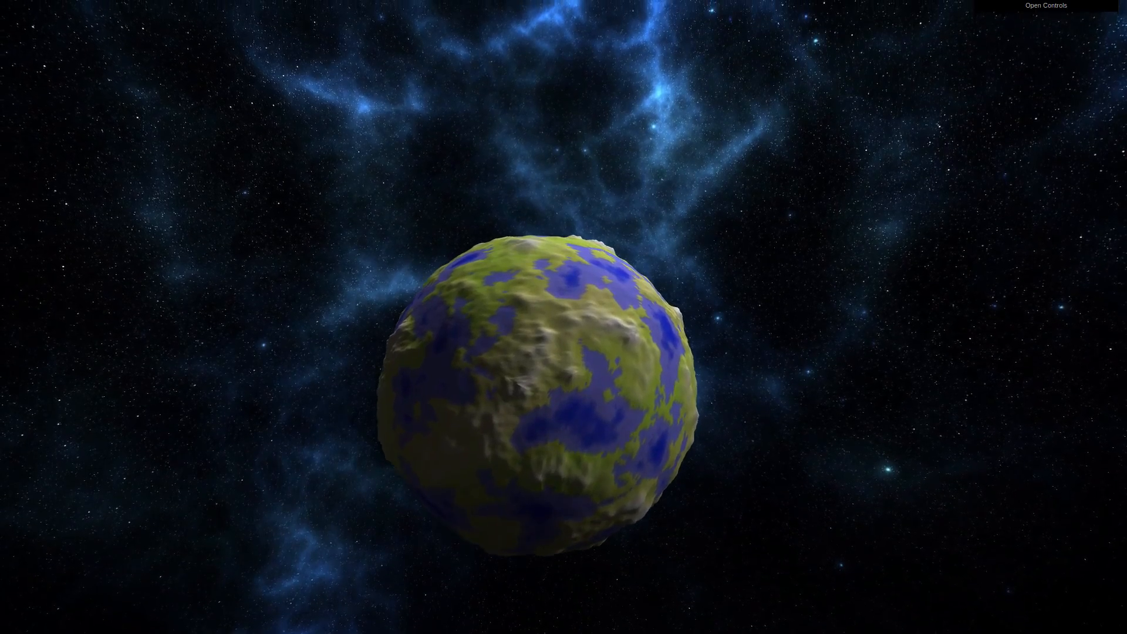